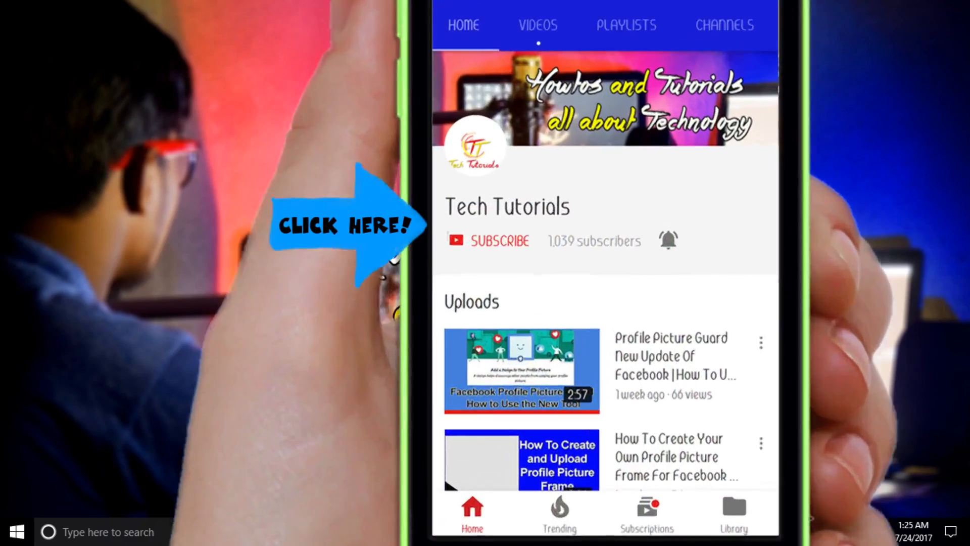
# Scroll past the YouTube outro back to the Windows desktop.
pyautogui.scroll(-3)
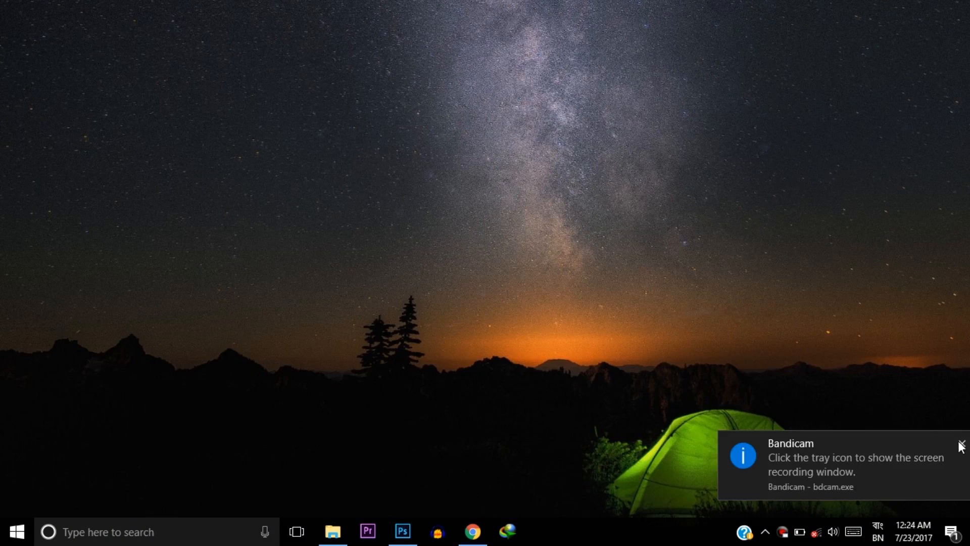
# Launch Photoshop and use File > Open to browse to the folder holding the Samsung logo PNG.
pyautogui.click(402, 530)
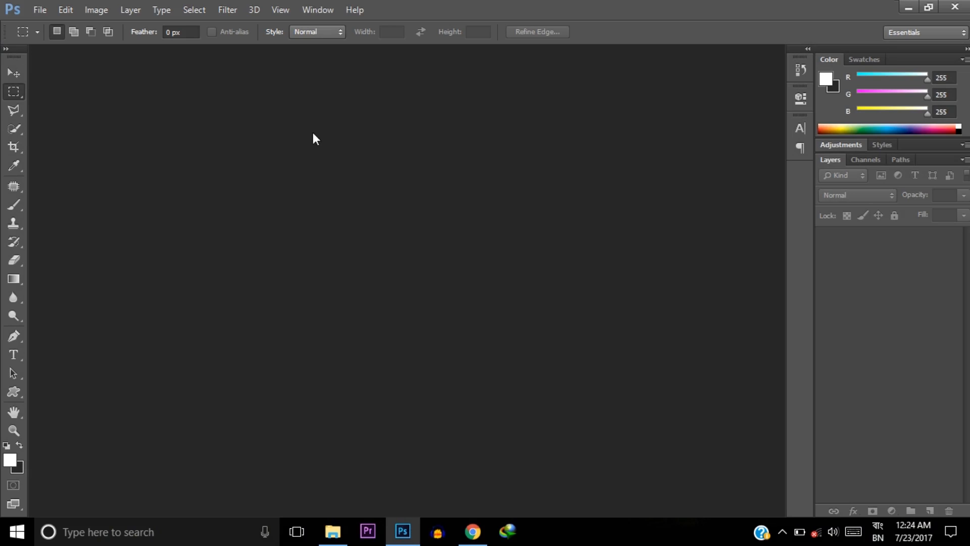
pyautogui.click(39, 10)
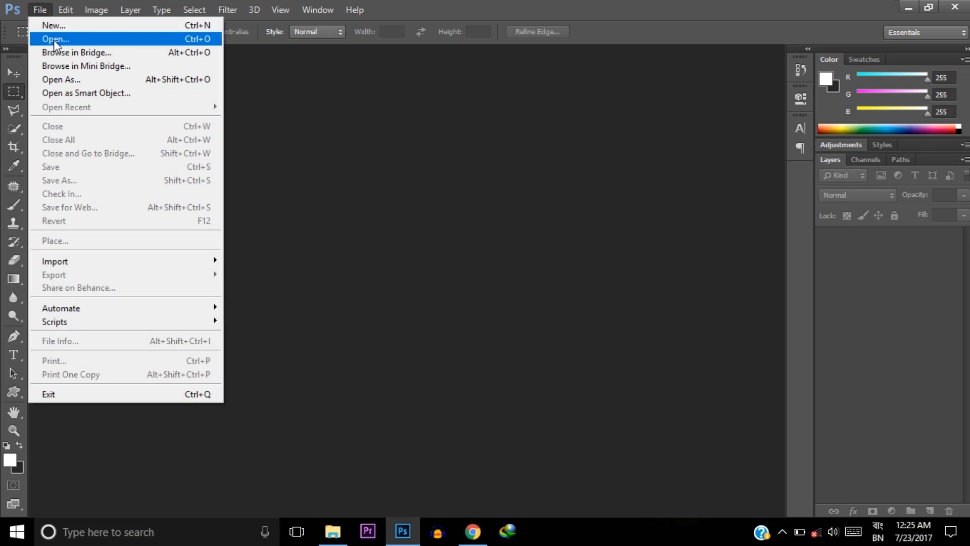
pyautogui.click(56, 40)
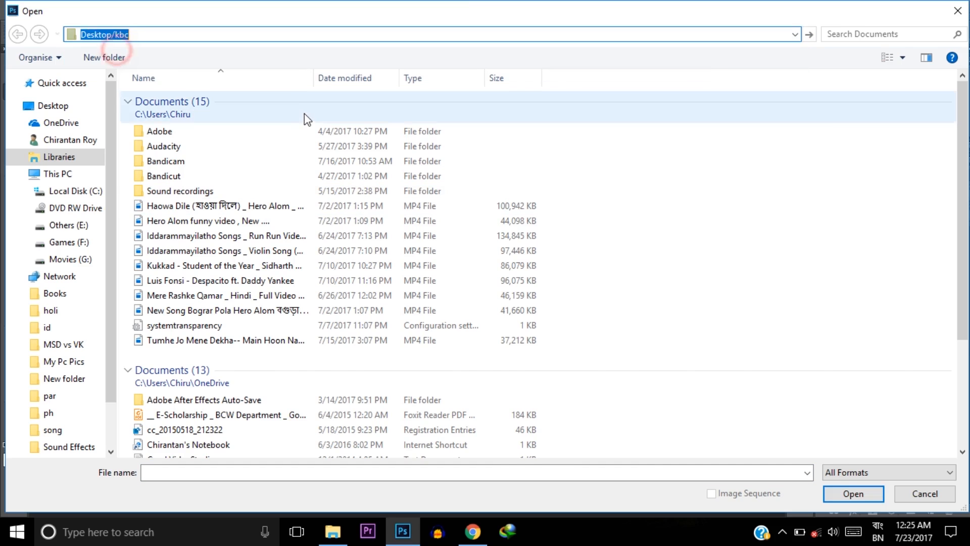
pyautogui.press('Return')
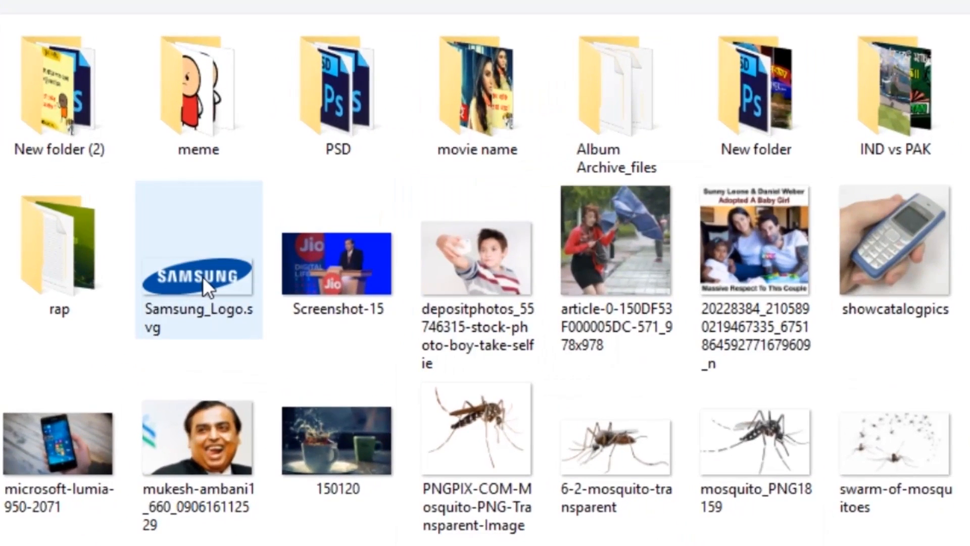
pyautogui.moveTo(198, 275)
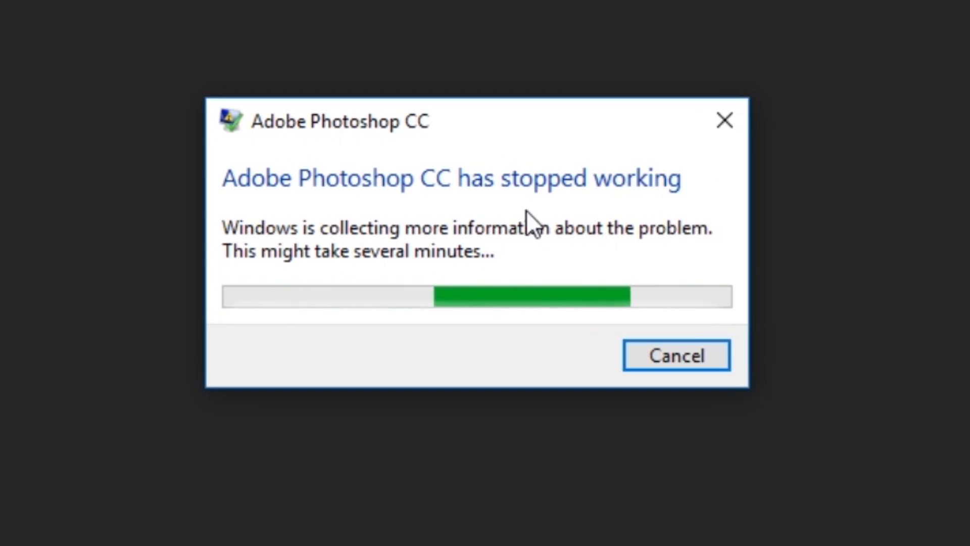
pyautogui.moveTo(368, 189)
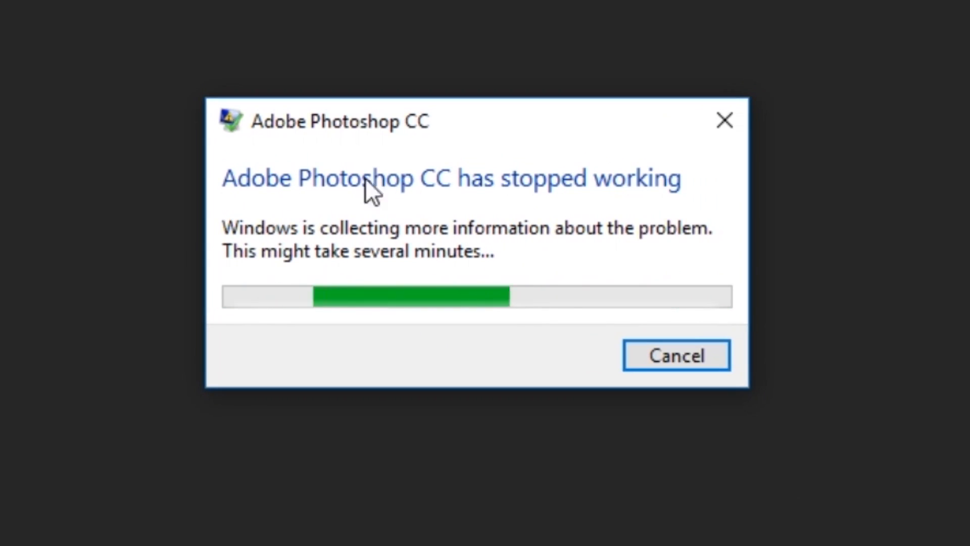
pyautogui.moveTo(496, 201)
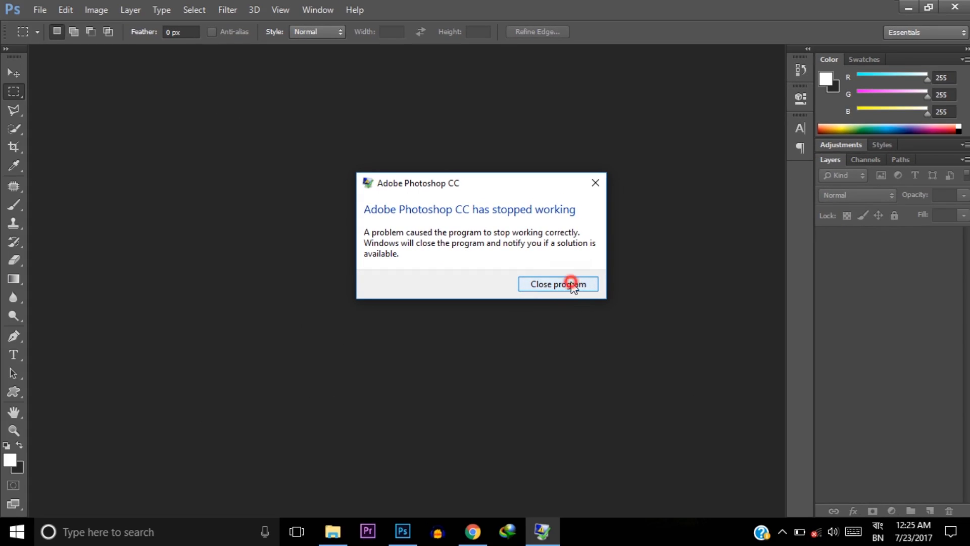
# Close the crashed program and relaunch Photoshop from the taskbar.
pyautogui.click(557, 283)
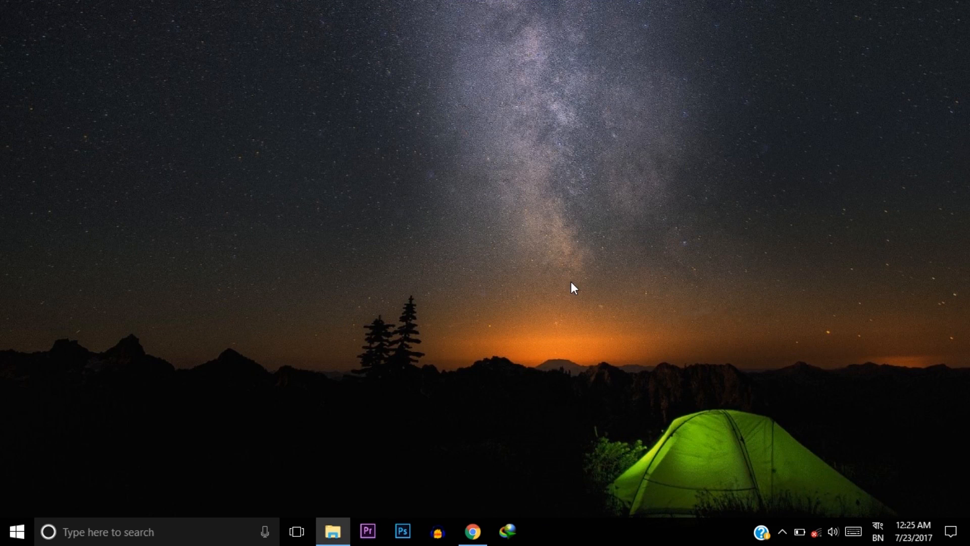
pyautogui.moveTo(430, 436)
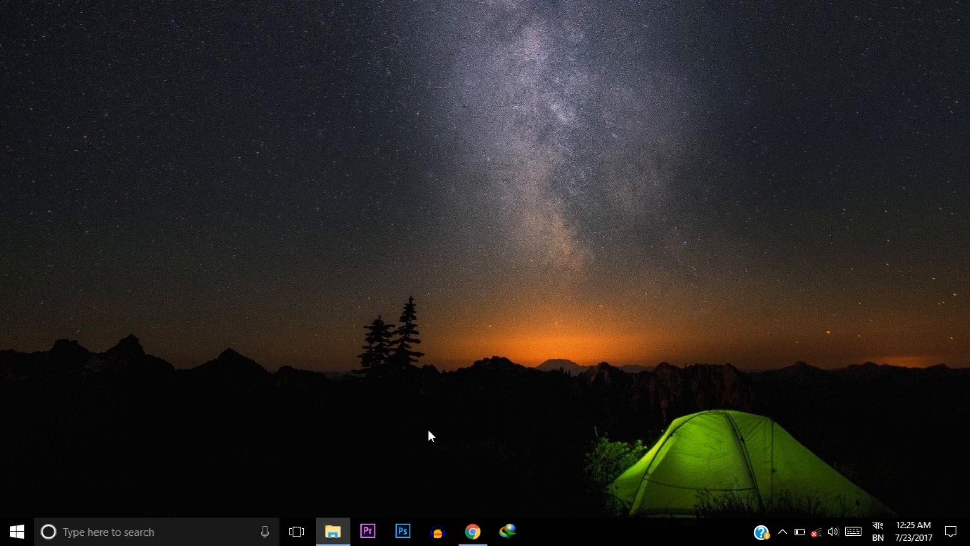
pyautogui.click(402, 531)
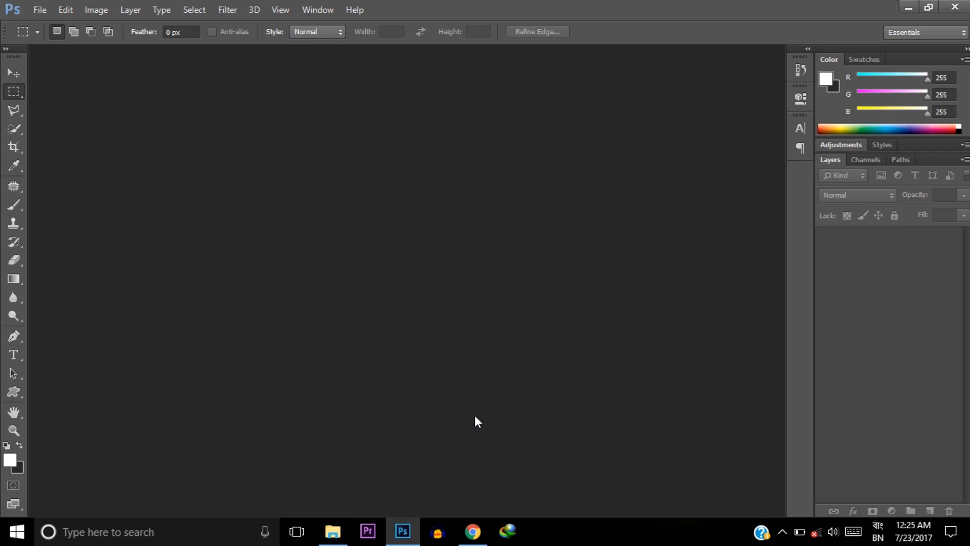
# Reach Edit > Preferences > Performance.
pyautogui.click(65, 10)
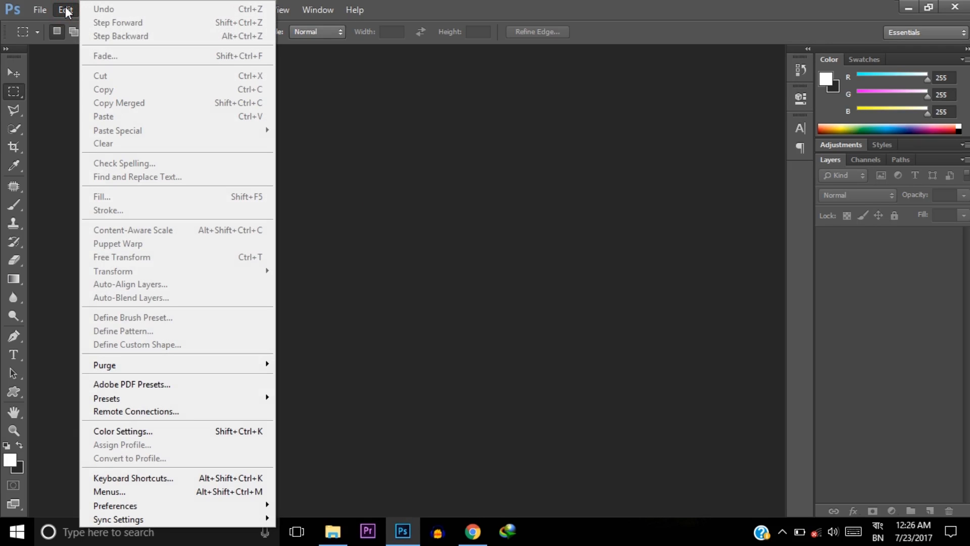
pyautogui.moveTo(115, 505)
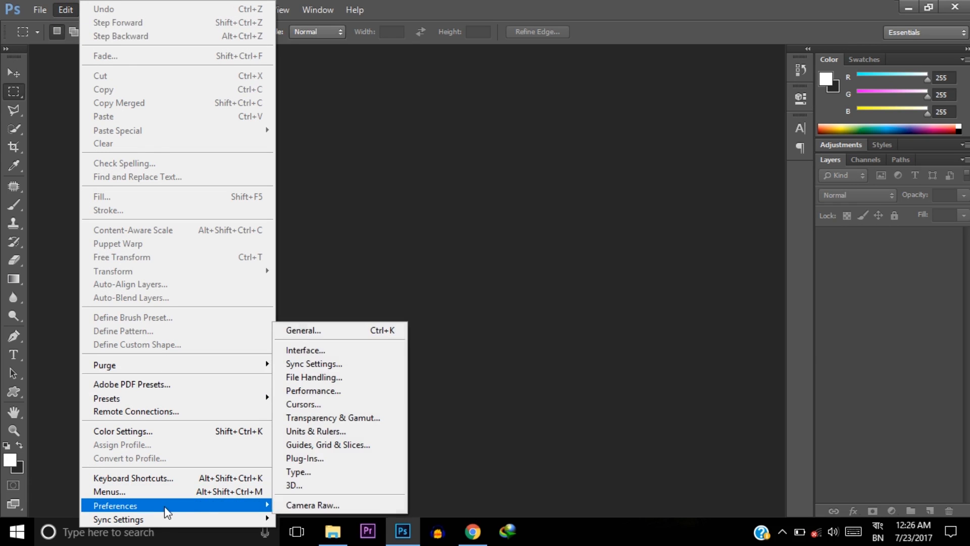
pyautogui.moveTo(328, 405)
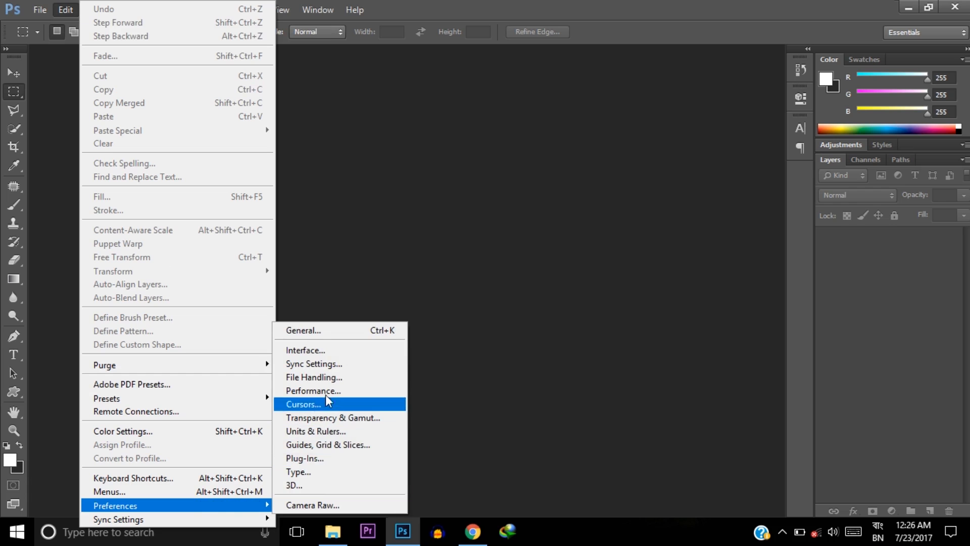
pyautogui.click(314, 390)
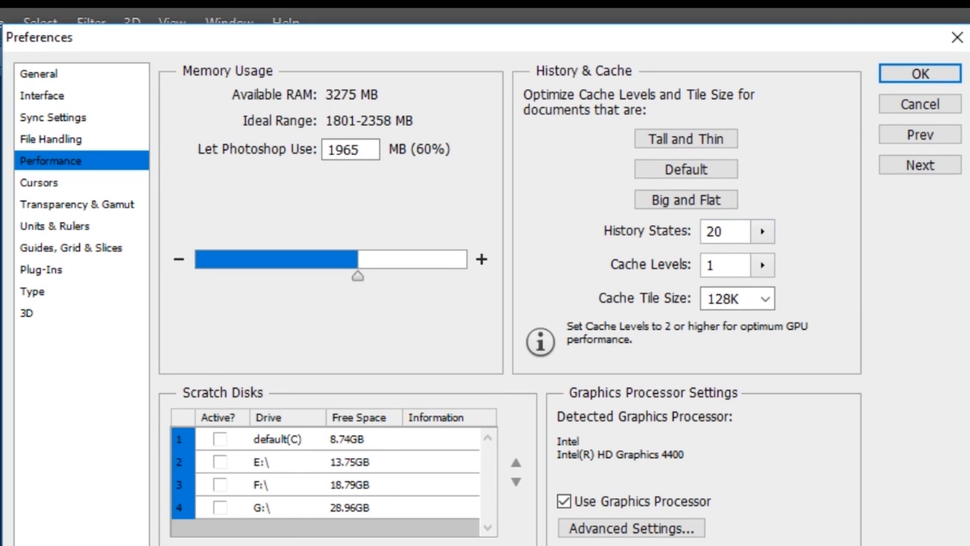
pyautogui.moveTo(274, 156)
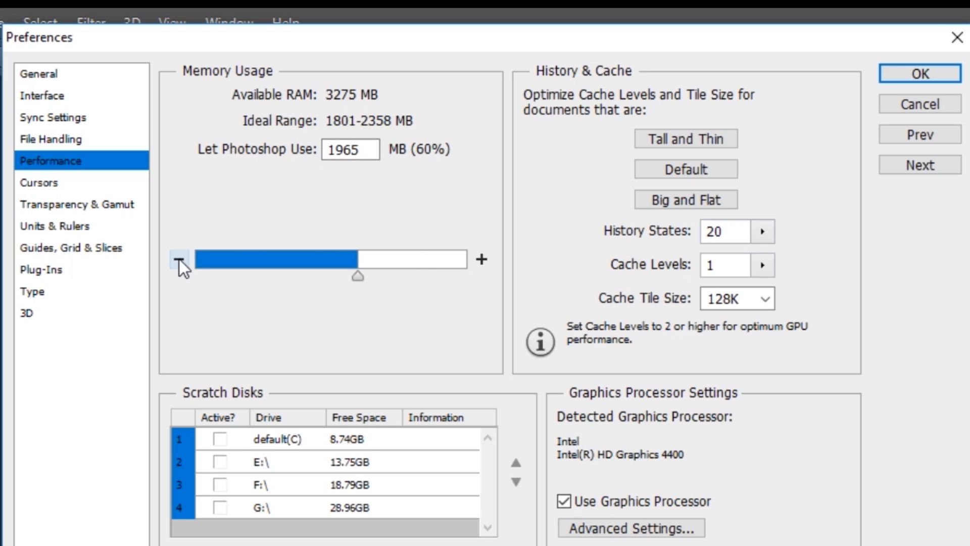
# Lower Photoshop's memory usage from 60% to 50% (1637 MB) and confirm with OK.
pyautogui.click(181, 259)
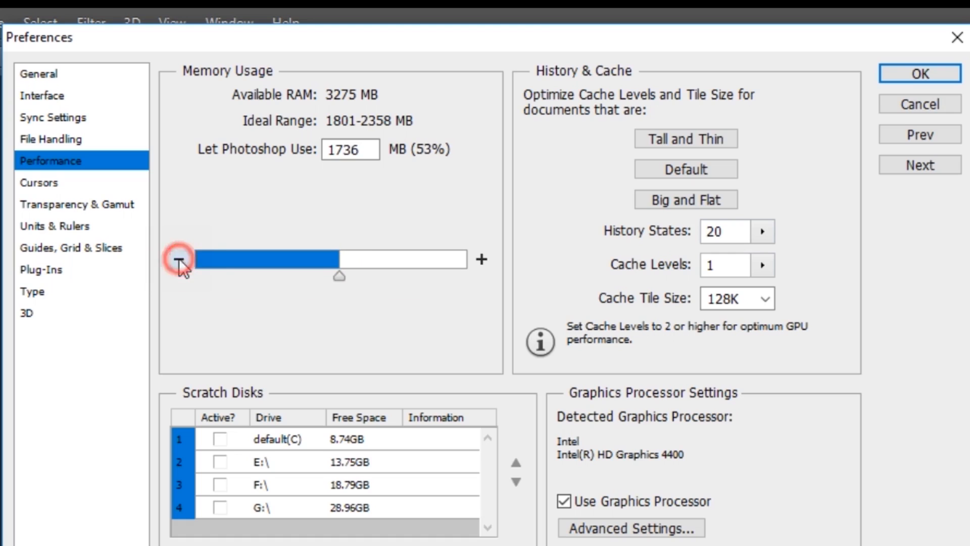
pyautogui.click(179, 260)
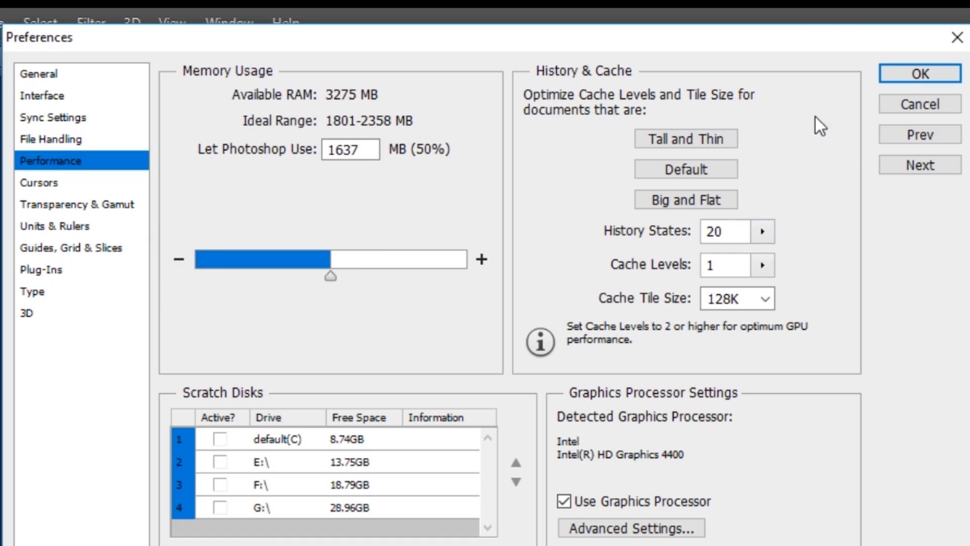
pyautogui.click(920, 74)
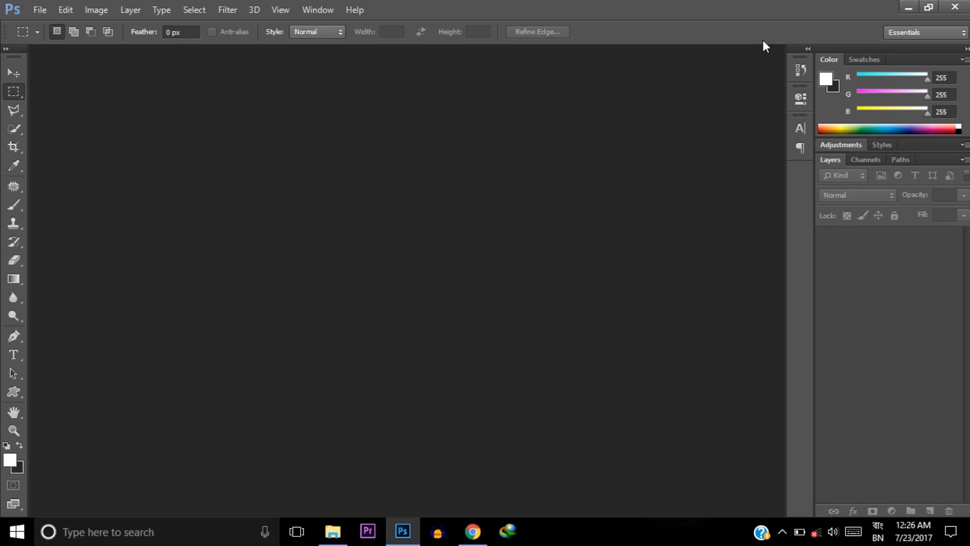
pyautogui.moveTo(741, 67)
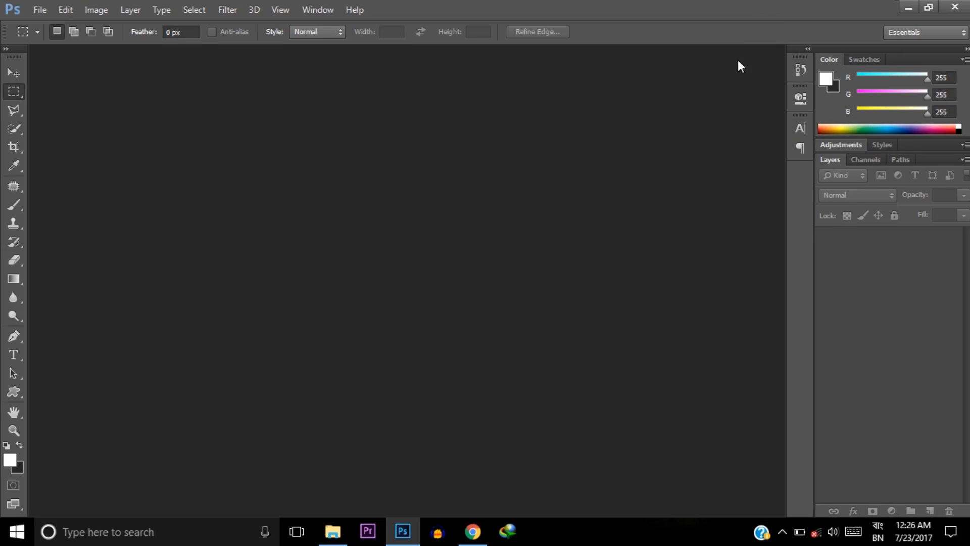
pyautogui.moveTo(564, 251)
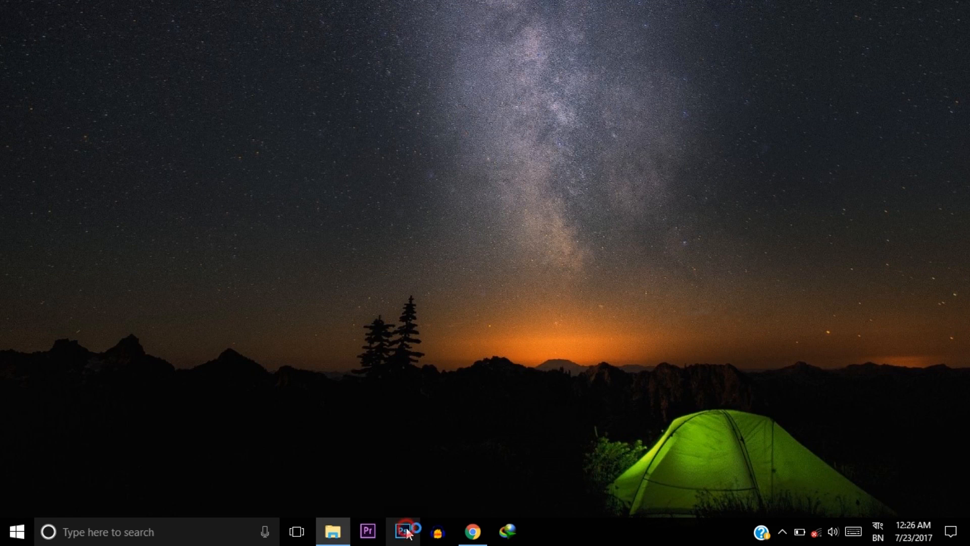
# Relaunch Photoshop from the taskbar so the 50% memory limit takes effect.
pyautogui.click(405, 531)
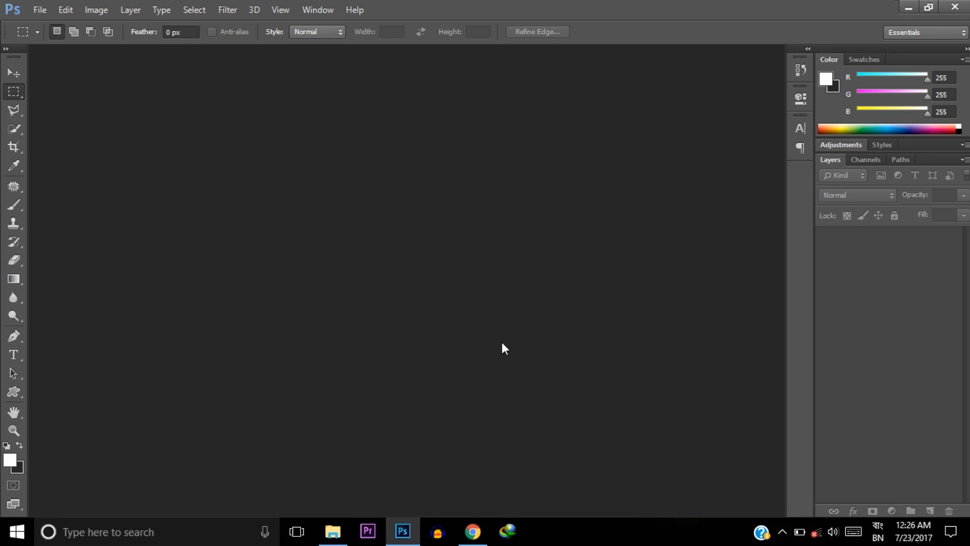
pyautogui.moveTo(72, 29)
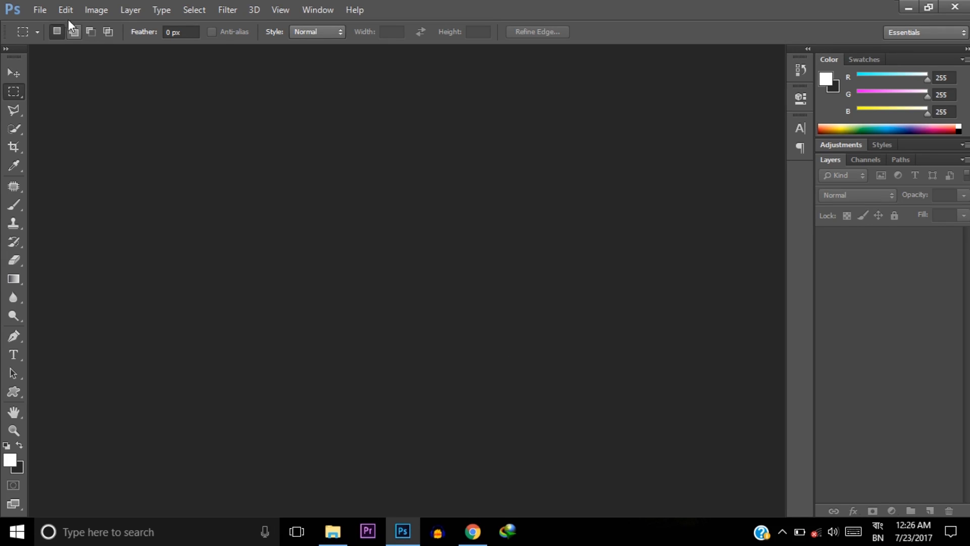
# Load Samsung_Logo.svg.png via File > Open without a crash.
pyautogui.click(39, 10)
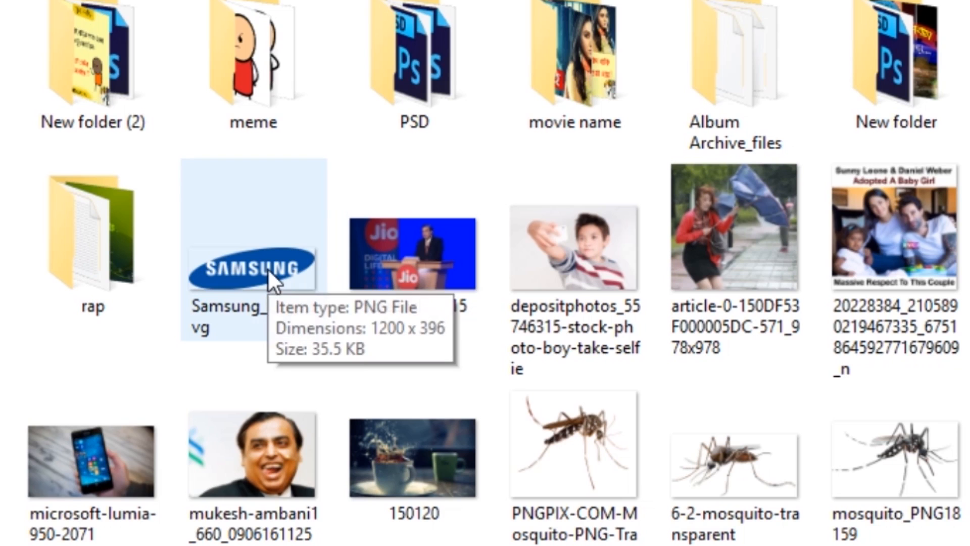
pyautogui.doubleClick(250, 266)
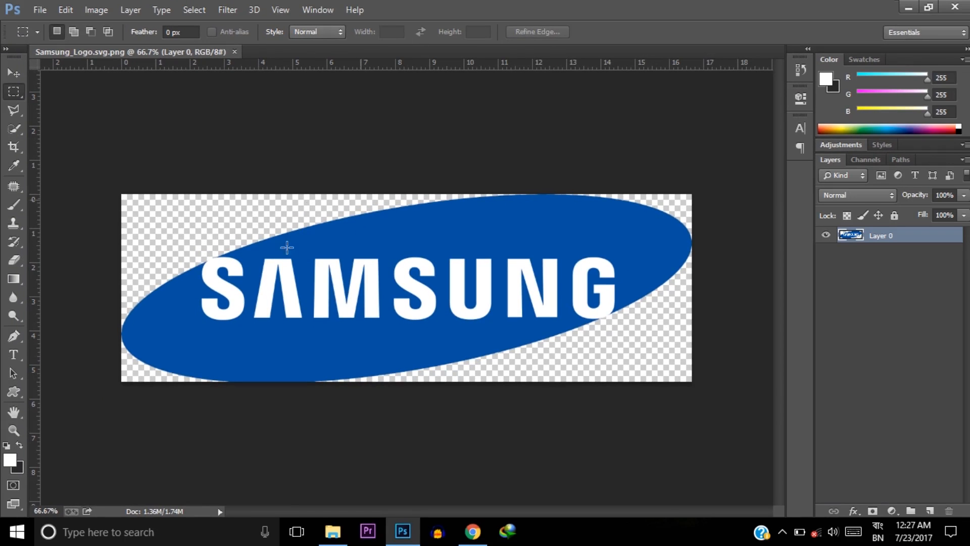